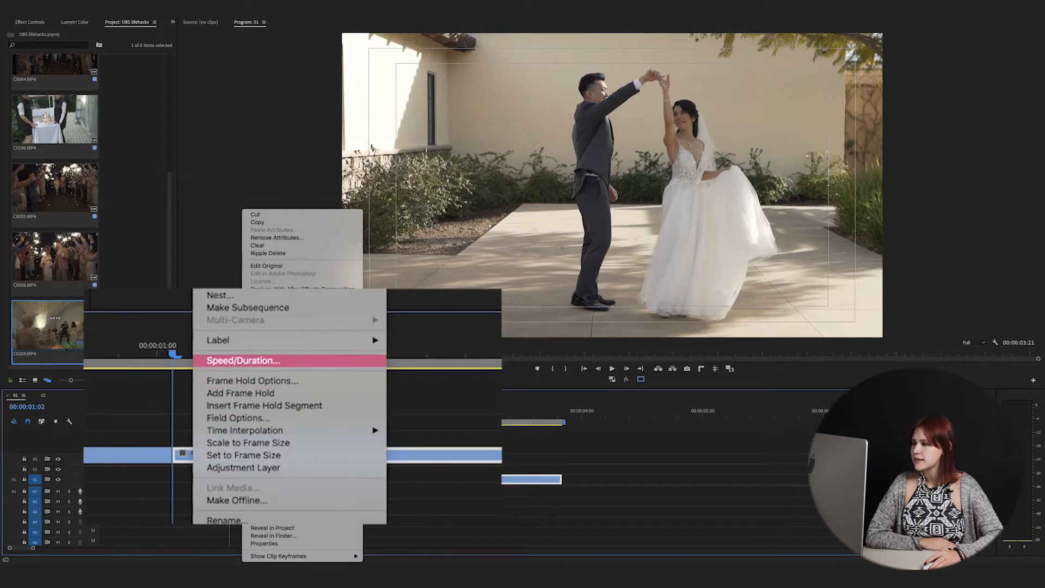
- Slow the wedding dance clip to 40% speed via Speed/Duration, stretching it to 00:00:06:22
{"action": "left_click", "coordinate": [243, 360]}
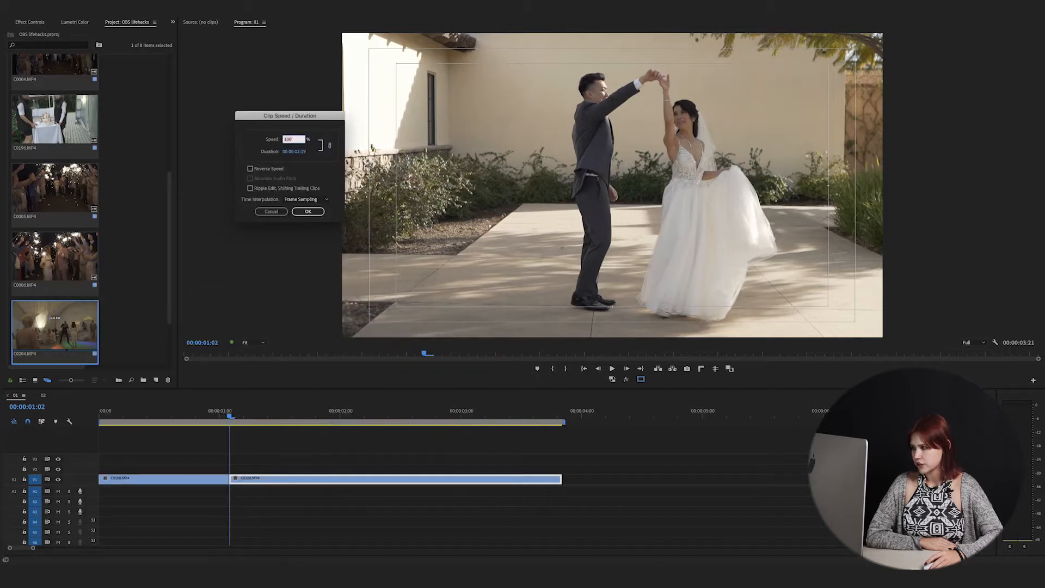
{"action": "type", "text": "40"}
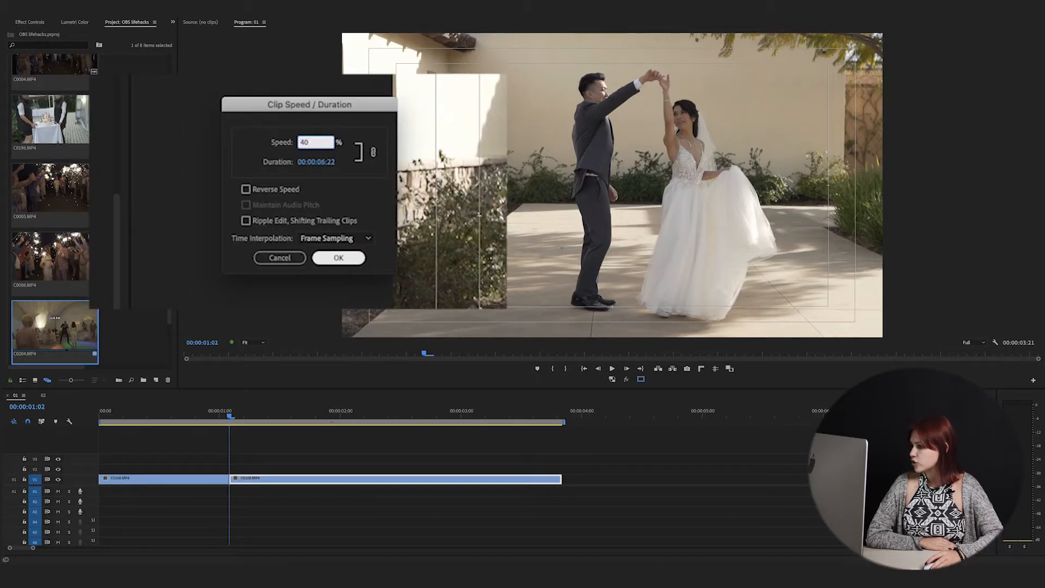
{"action": "left_click", "coordinate": [339, 258]}
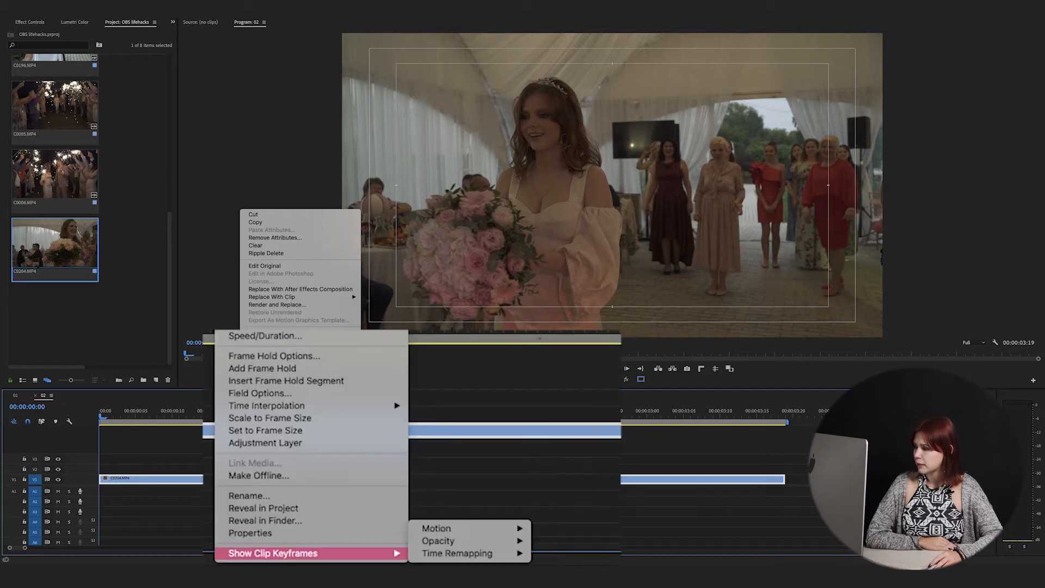
{"action": "mouse_move", "coordinate": [456, 553]}
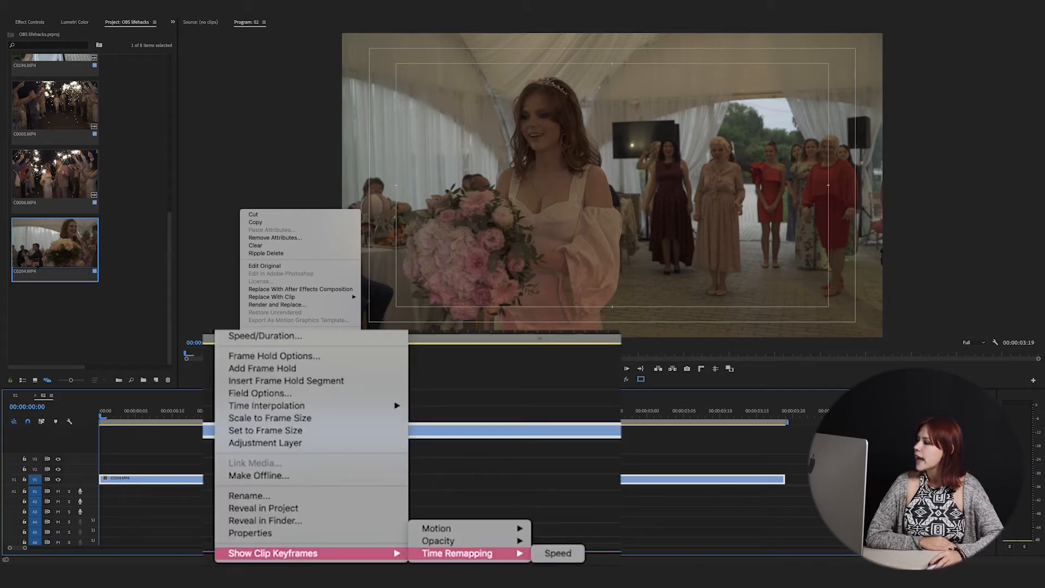